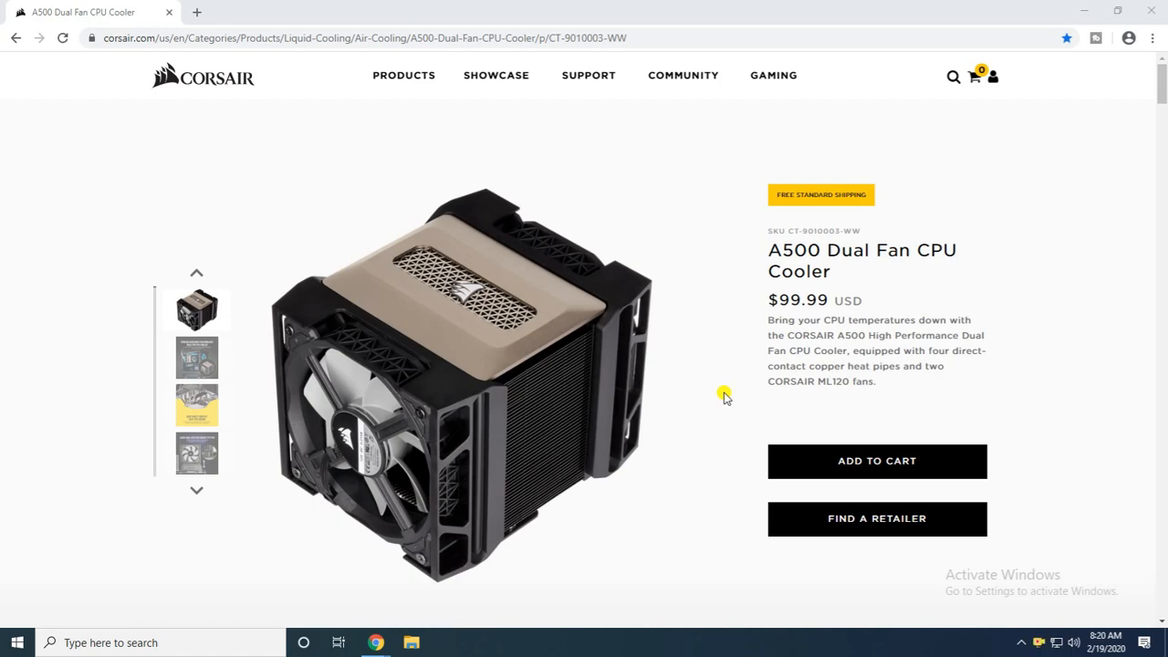
scroll(down, 3)
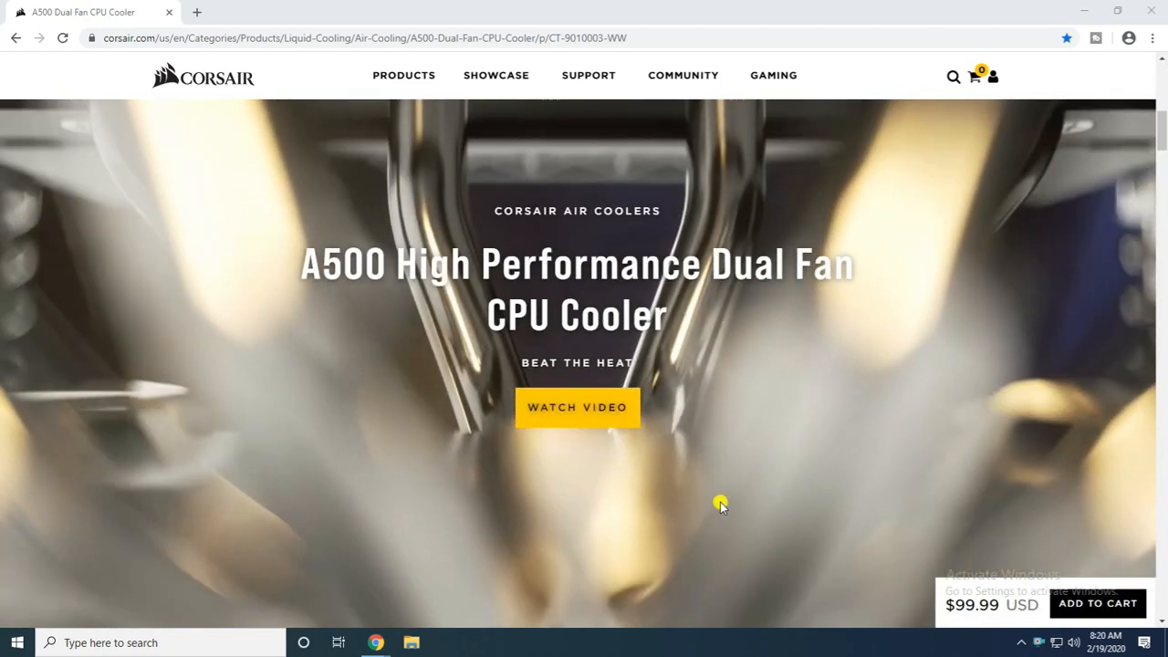
scroll(down, 3)
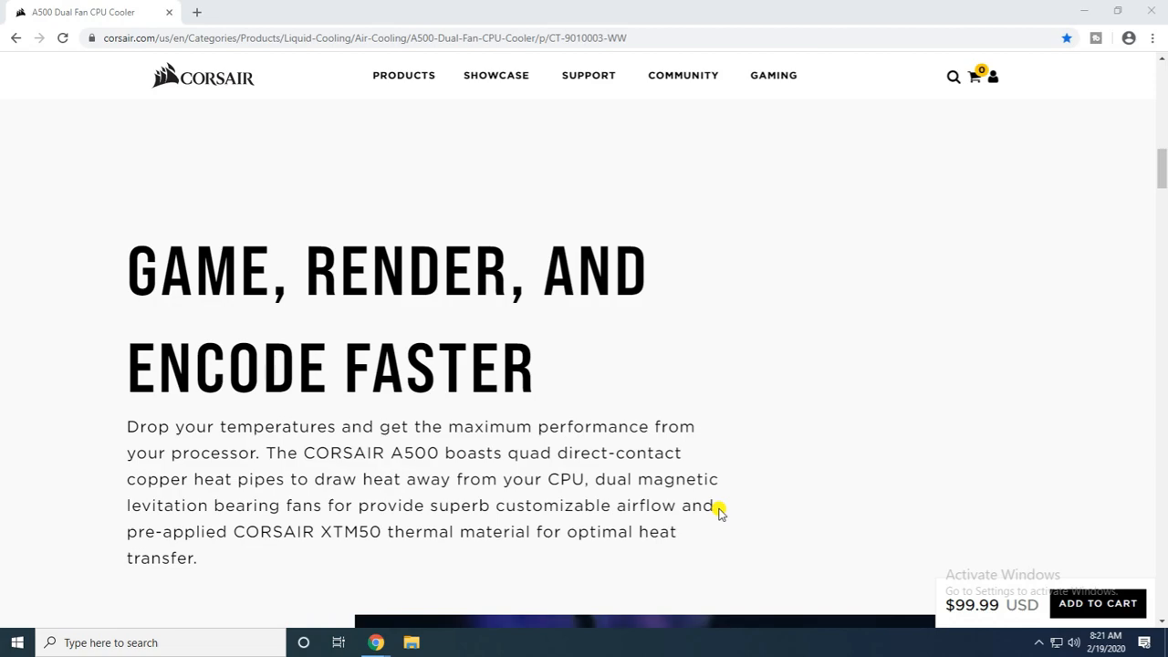
scroll(down, 3)
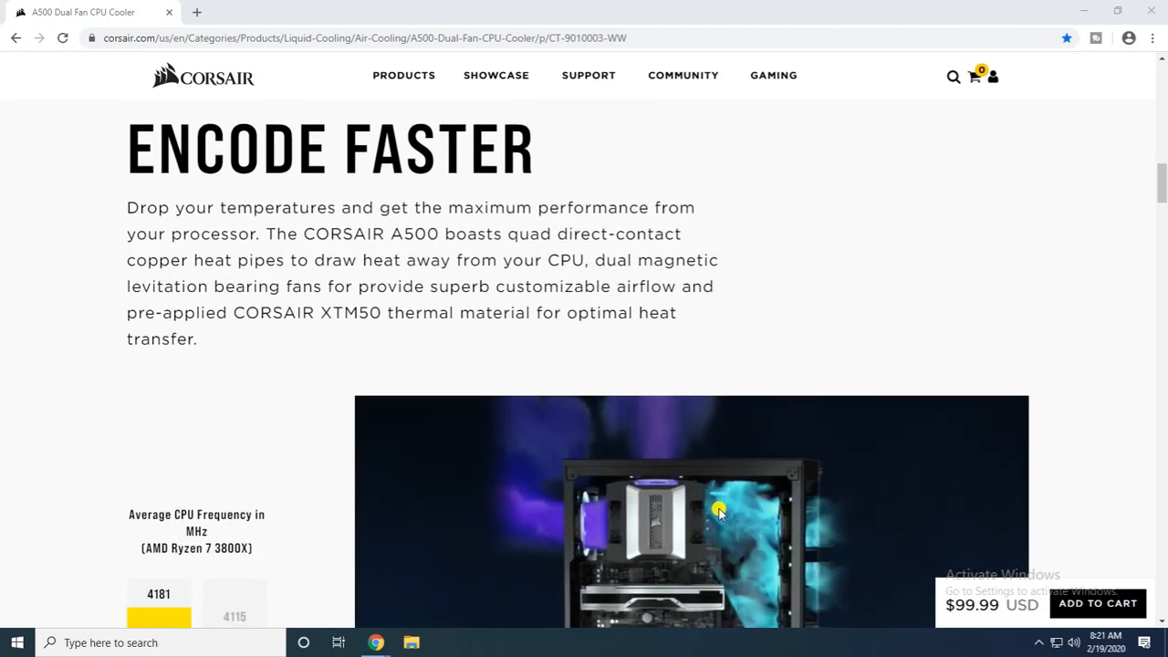
scroll(down, 3)
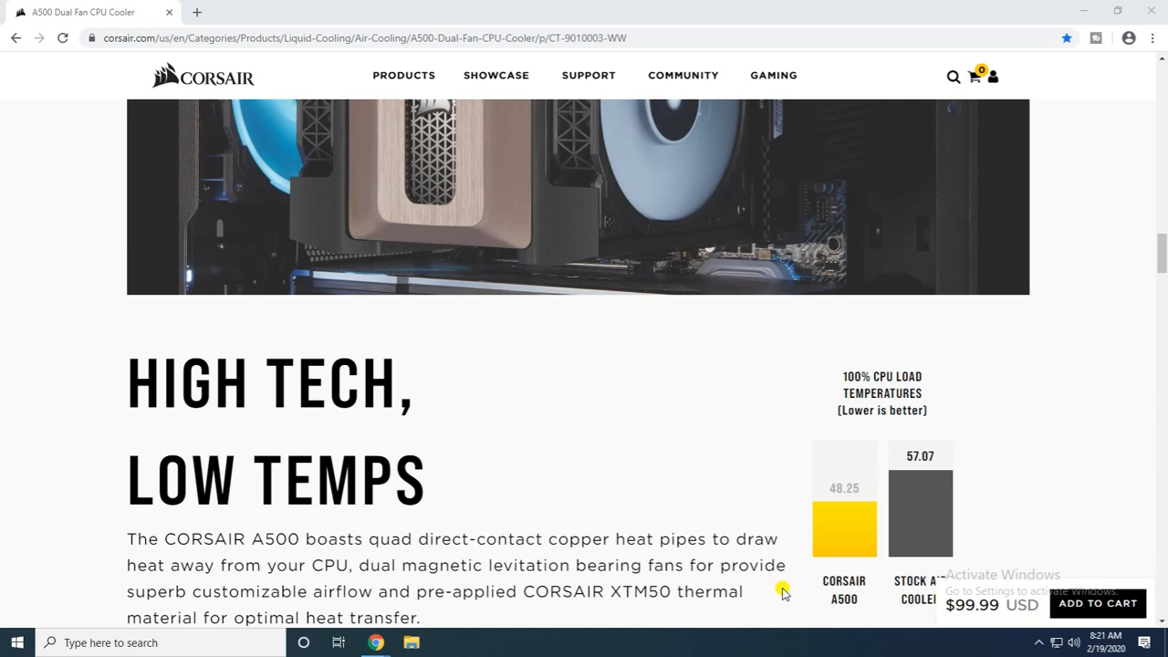
scroll(down, 3)
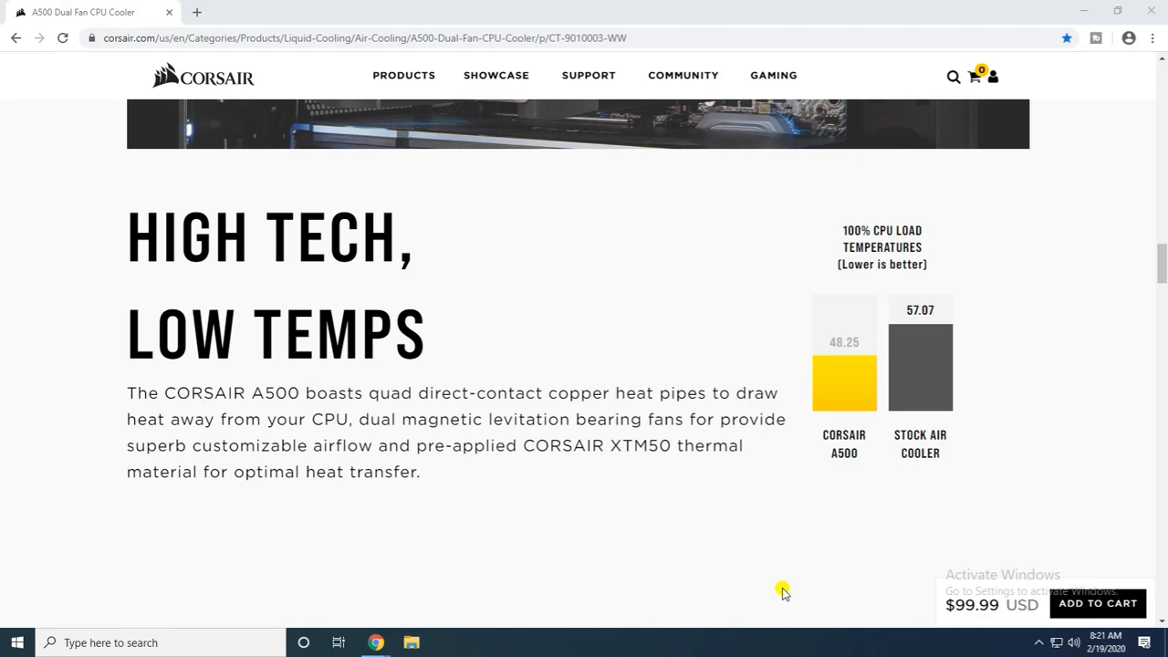
mouse_move(810, 565)
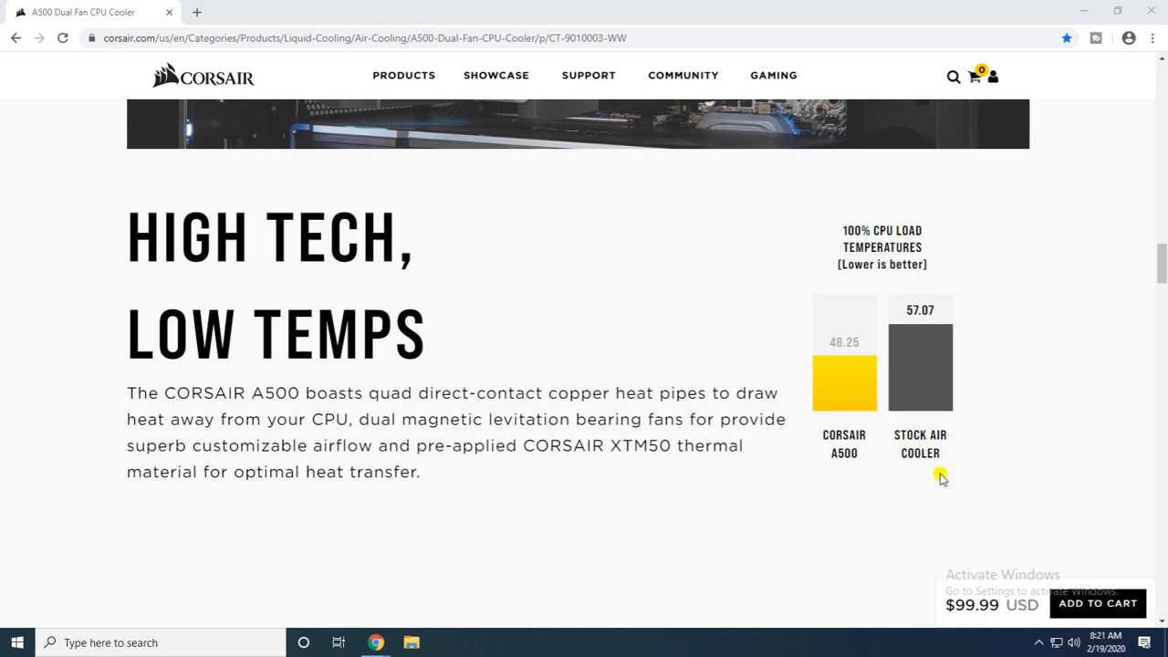
mouse_move(887, 562)
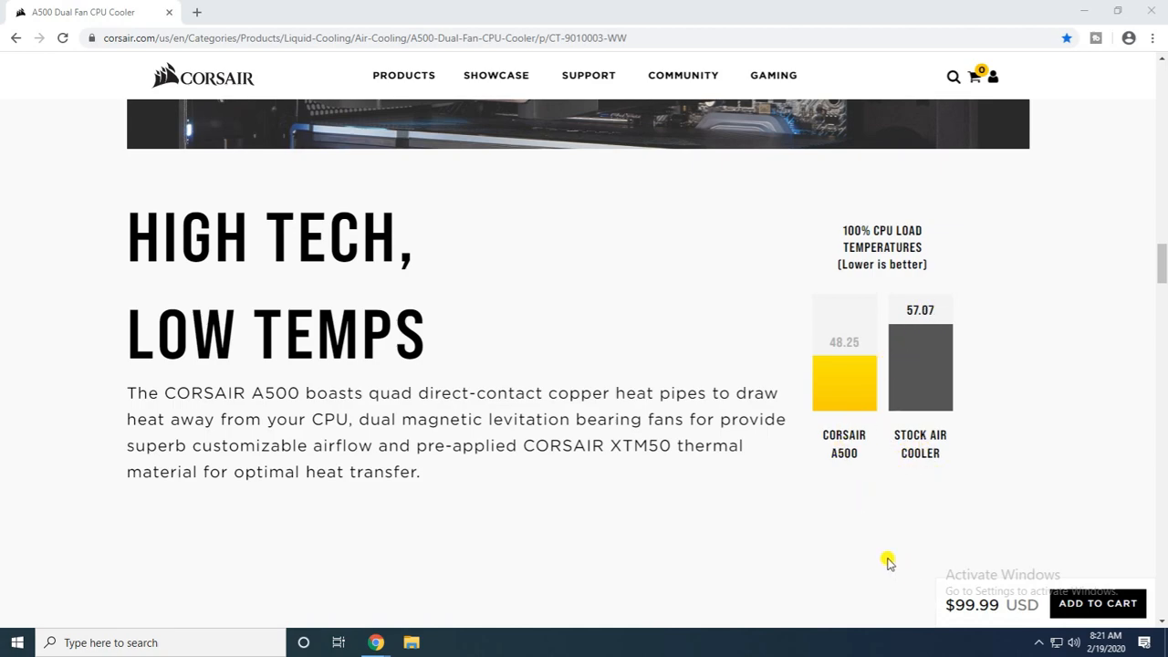
scroll(down, 3)
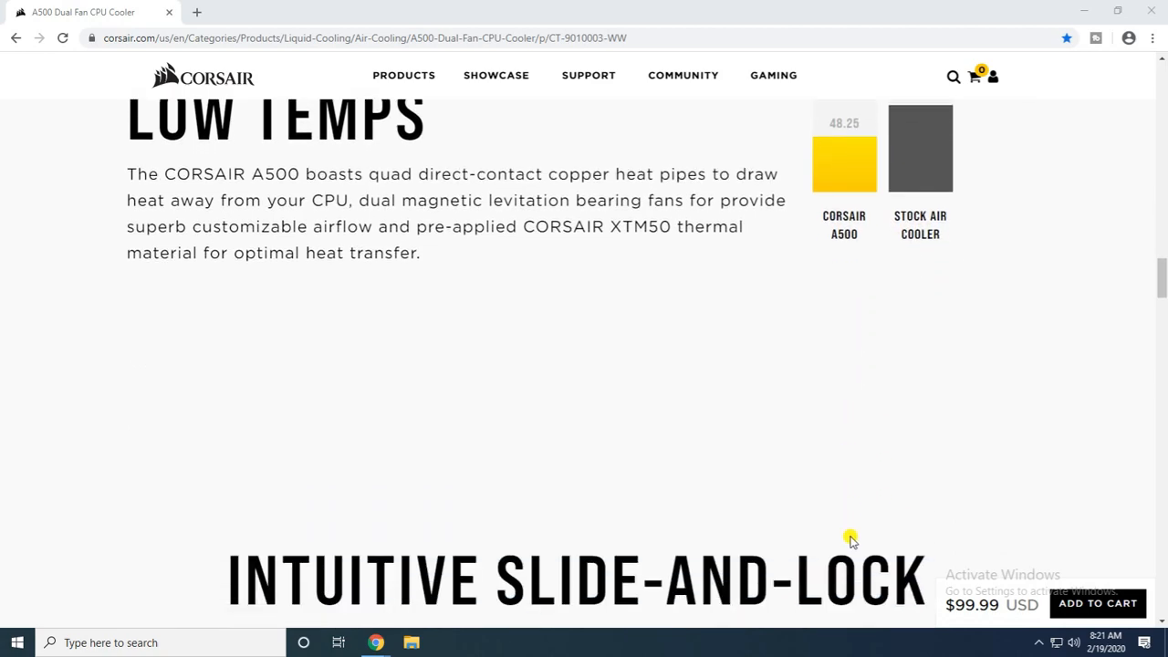
scroll(down, 3)
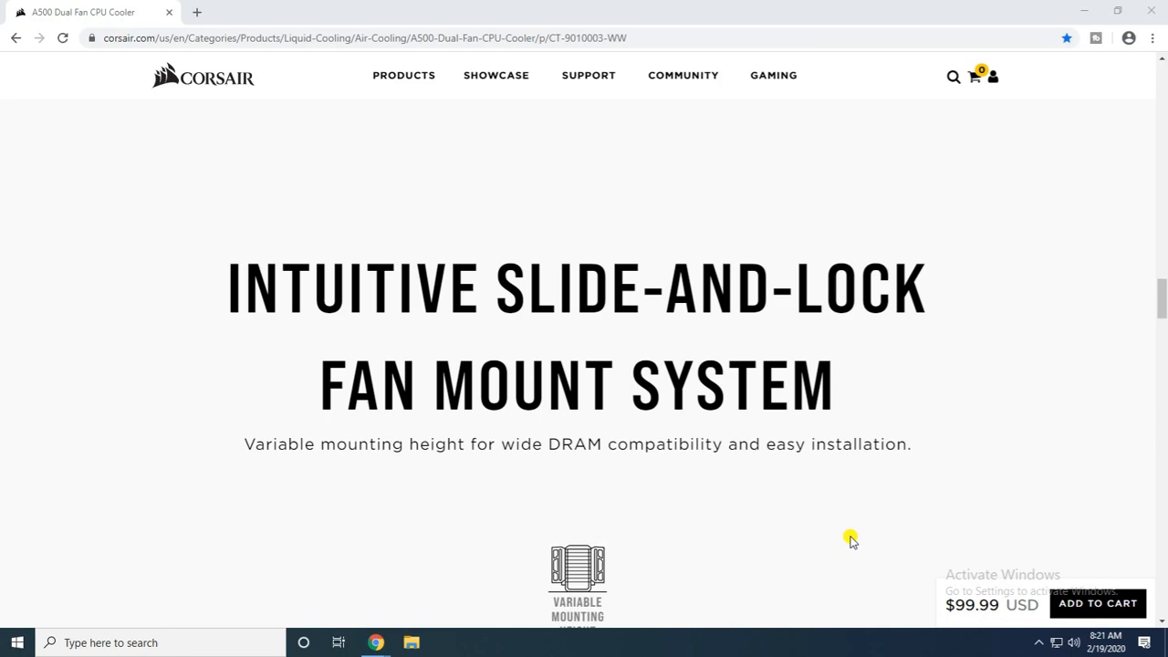
scroll(down, 3)
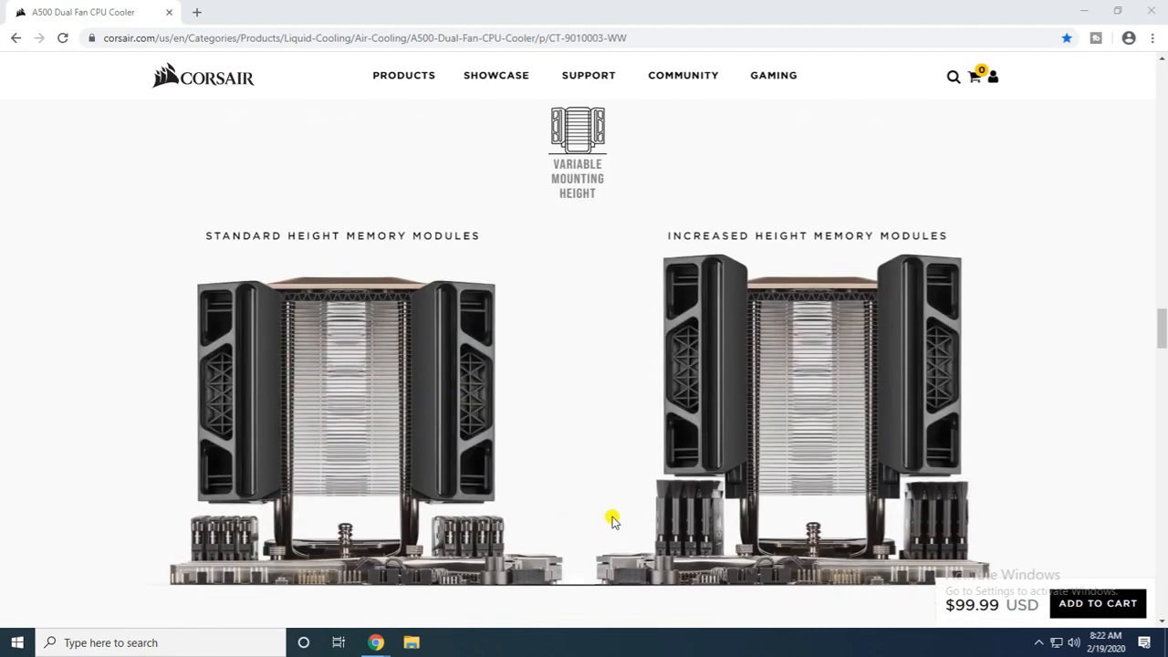
mouse_move(540, 377)
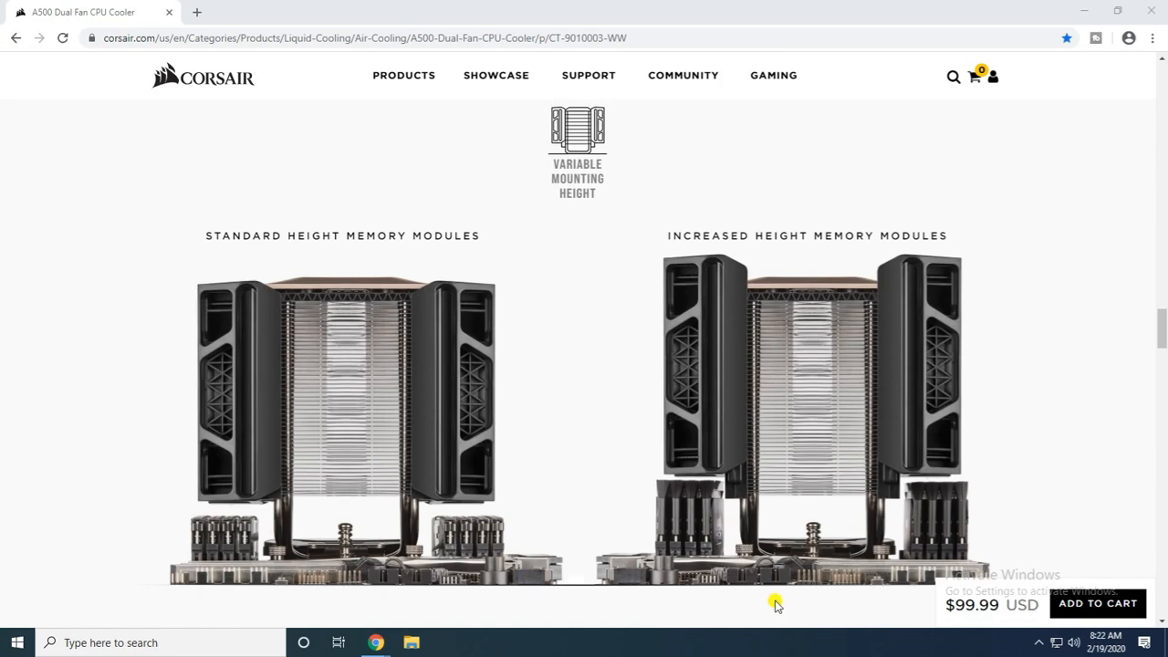
scroll(down, 3)
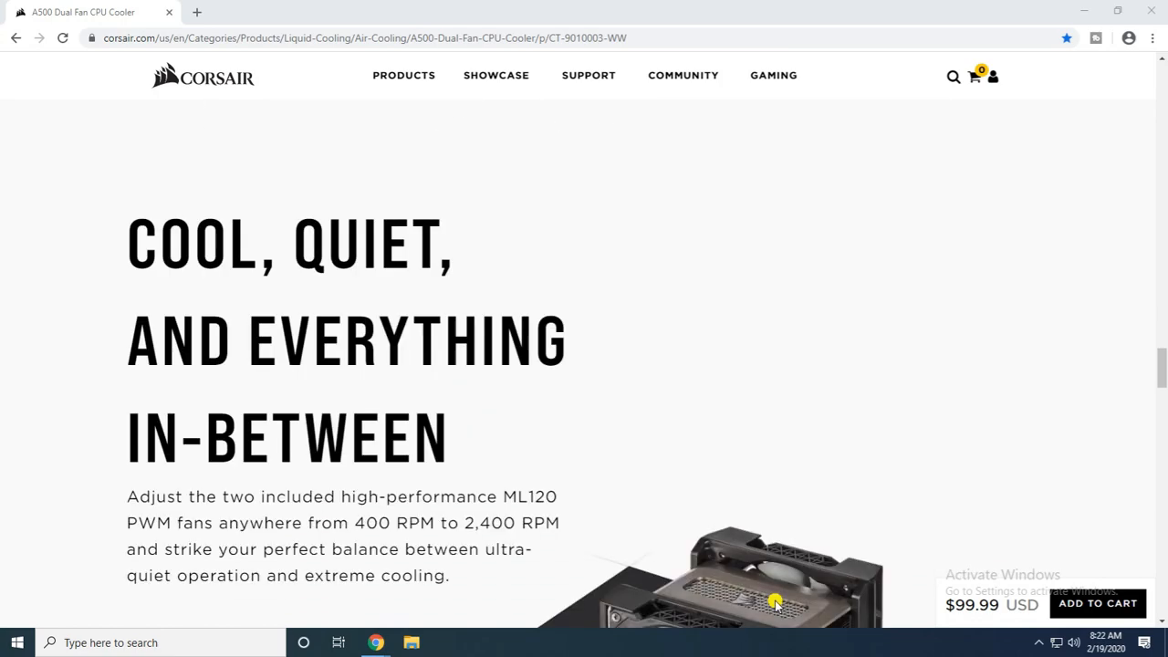
scroll(down, 3)
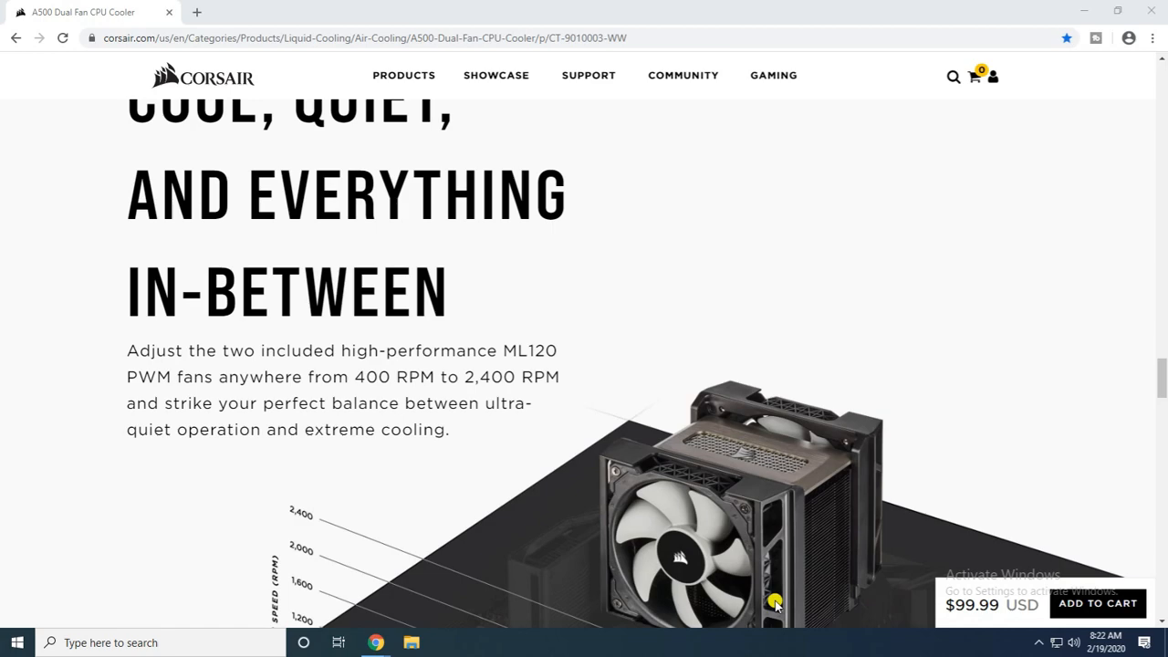
scroll(down, 3)
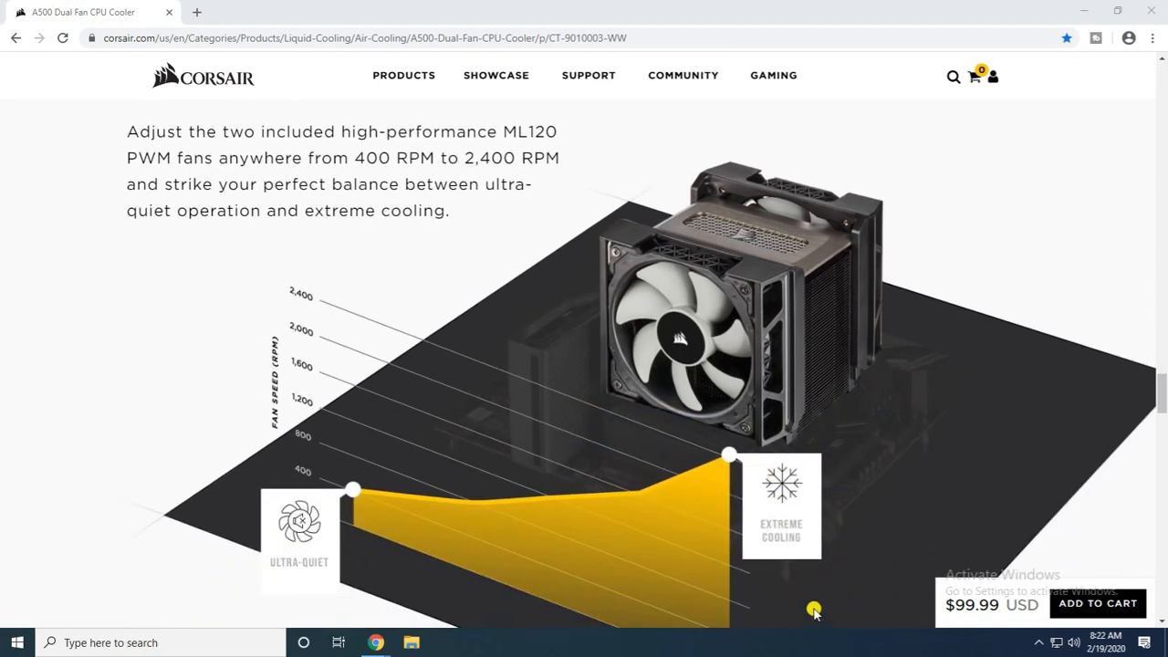
scroll(down, 3)
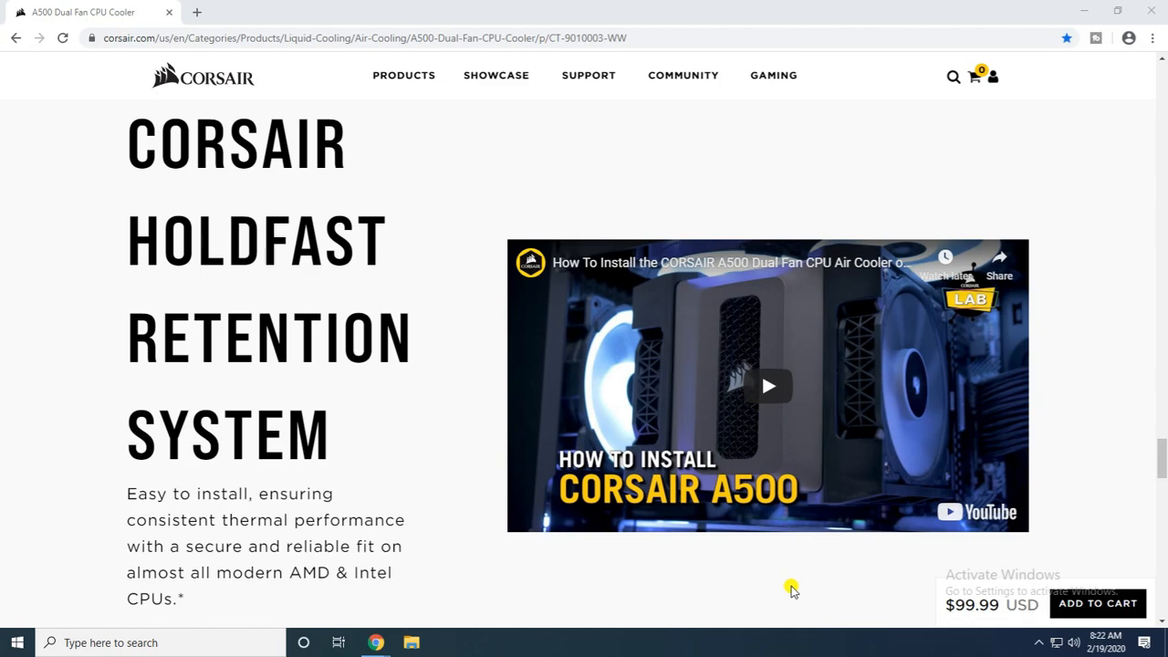
scroll(down, 3)
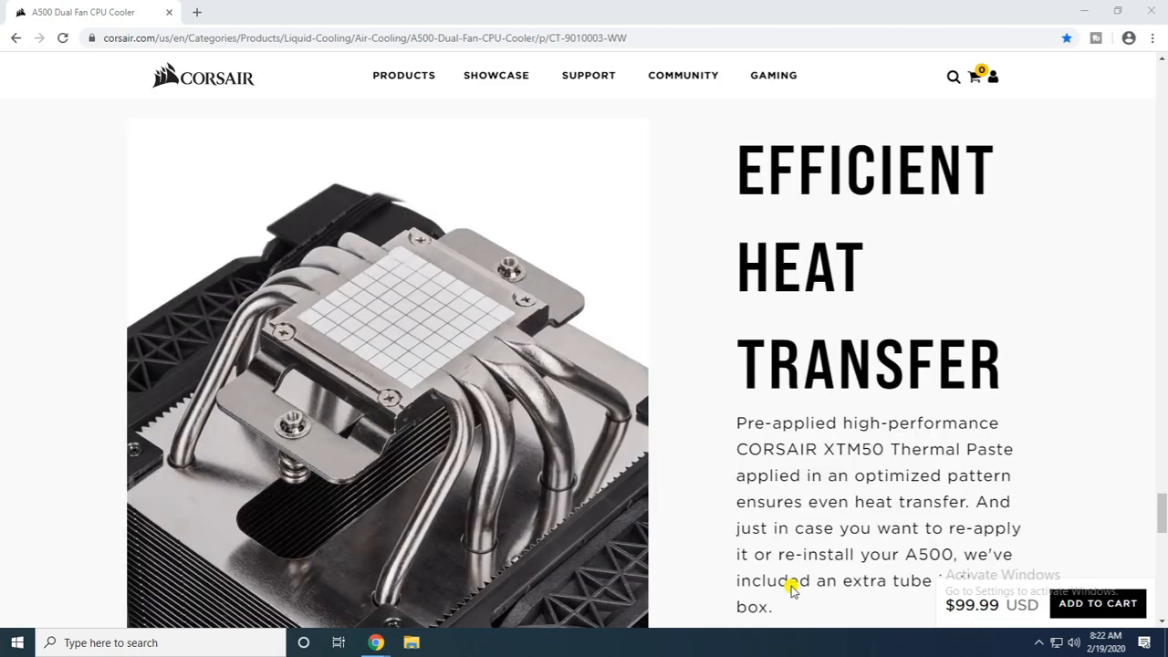
scroll(down, 3)
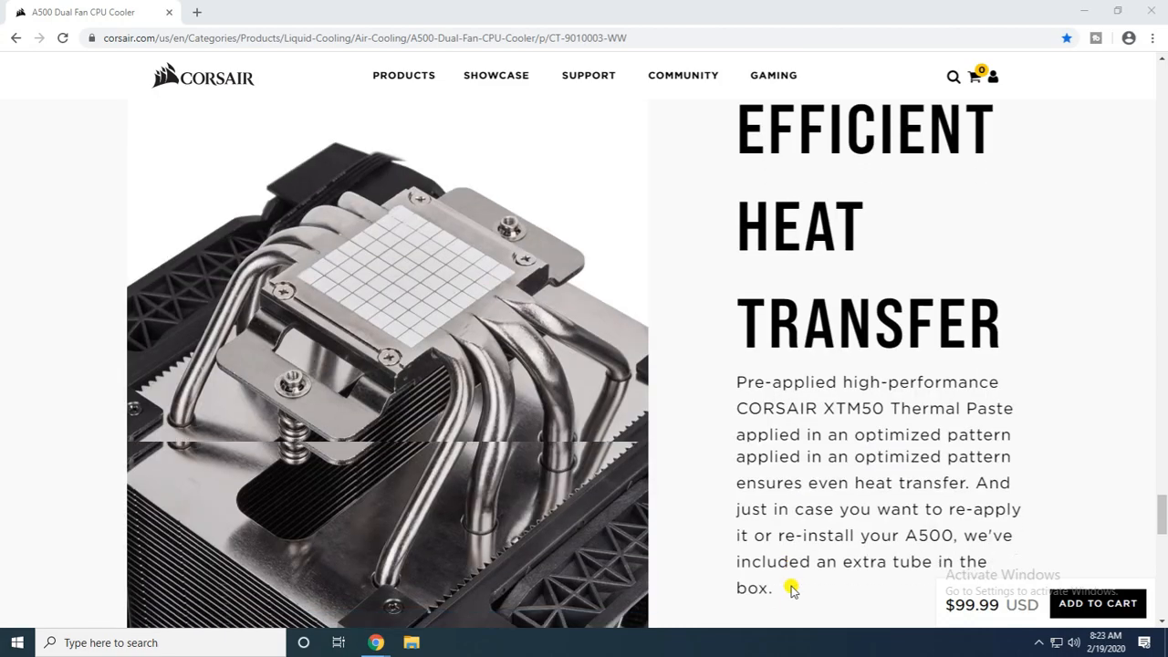
scroll(down, 3)
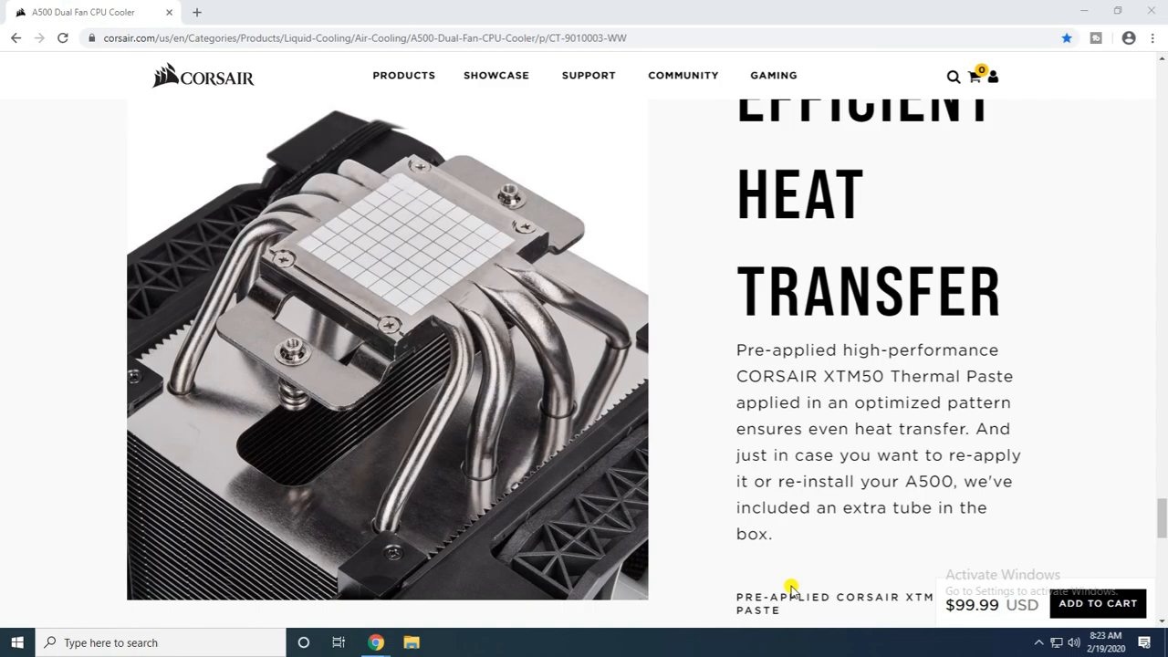
scroll(down, 3)
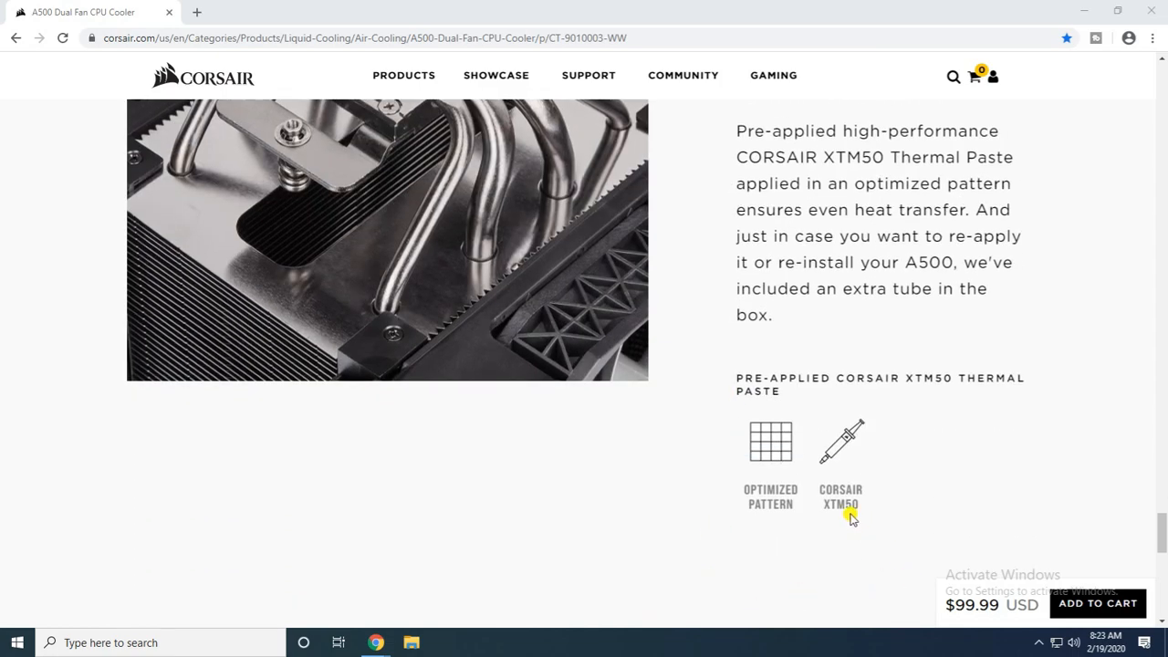
scroll(down, 3)
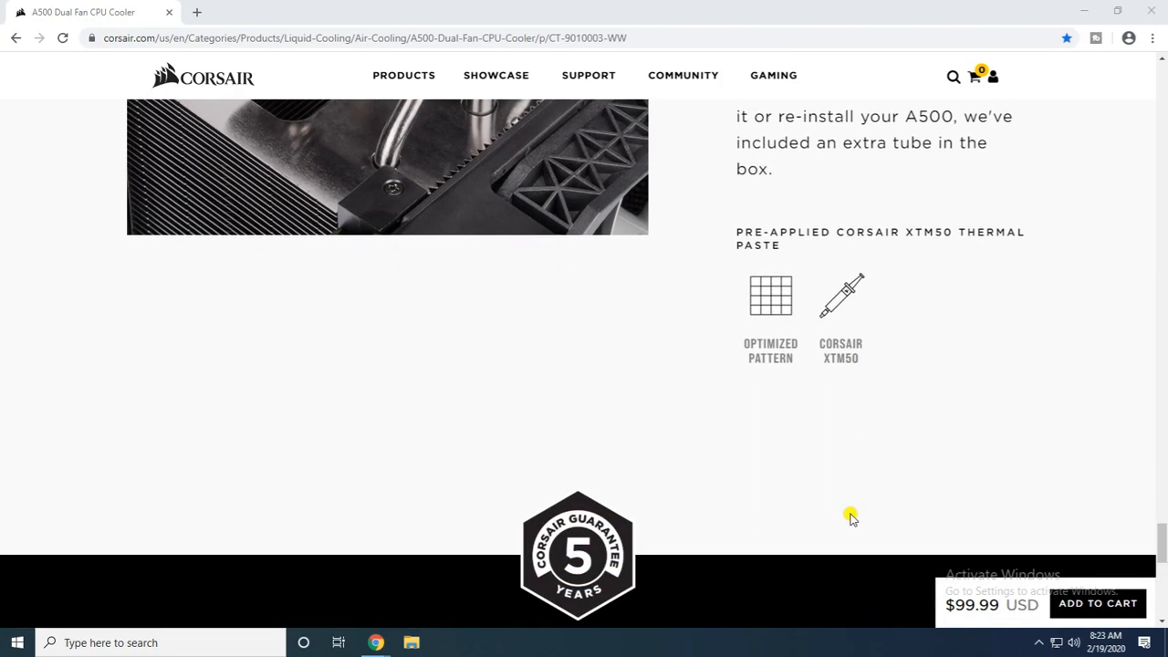
mouse_move(788, 299)
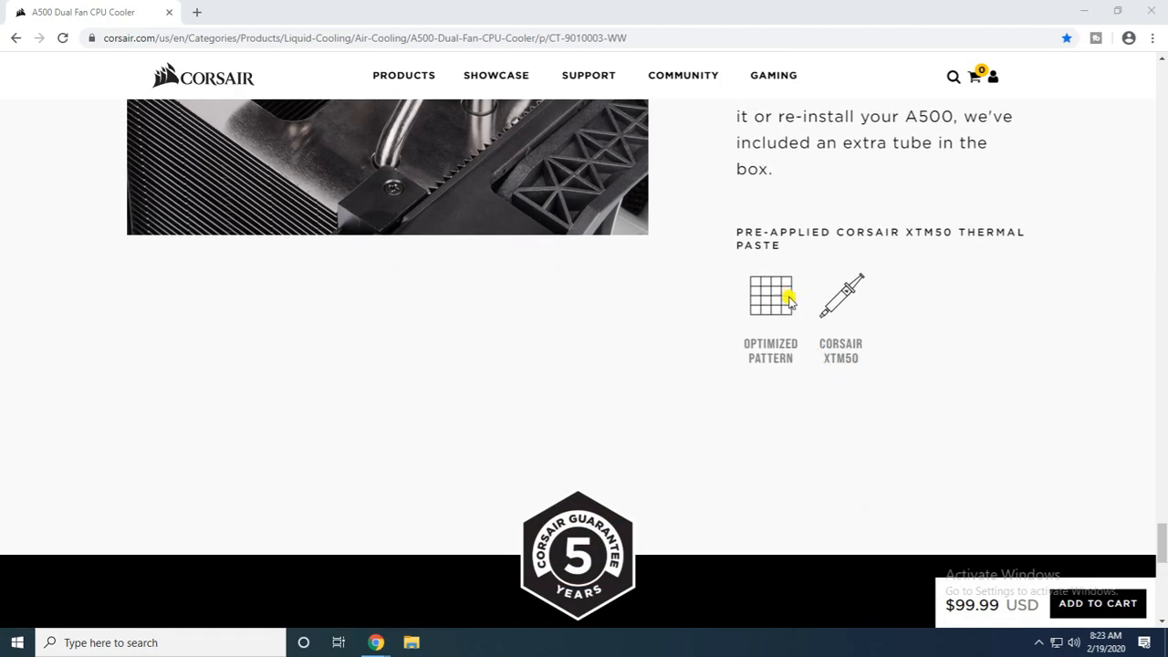
scroll(down, 3)
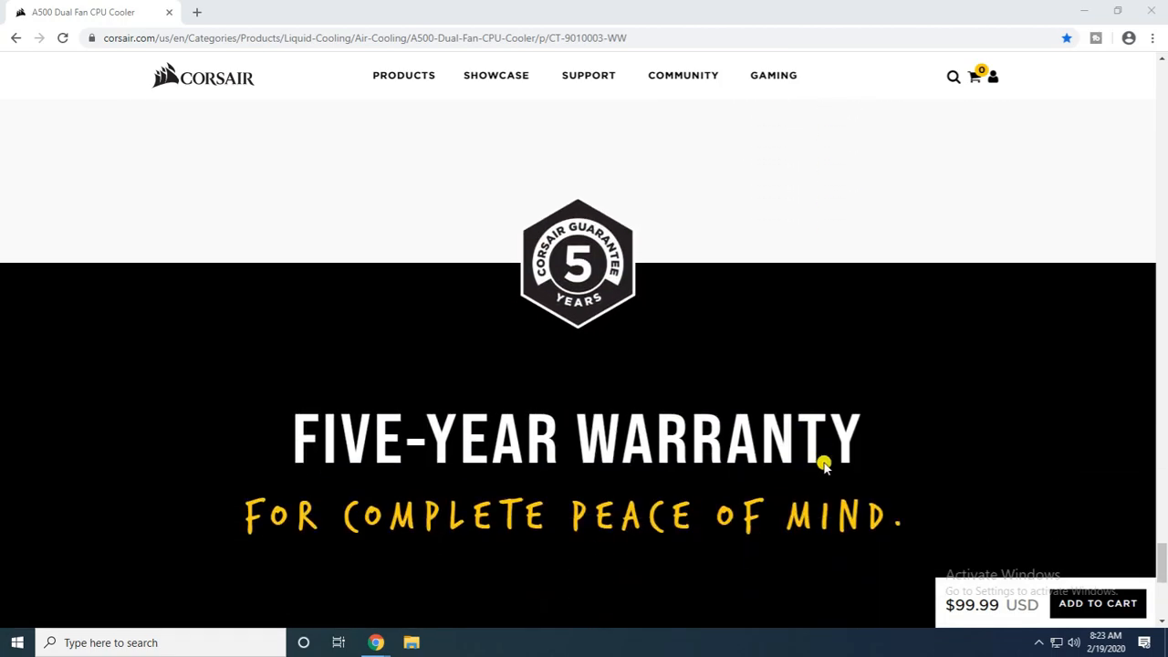